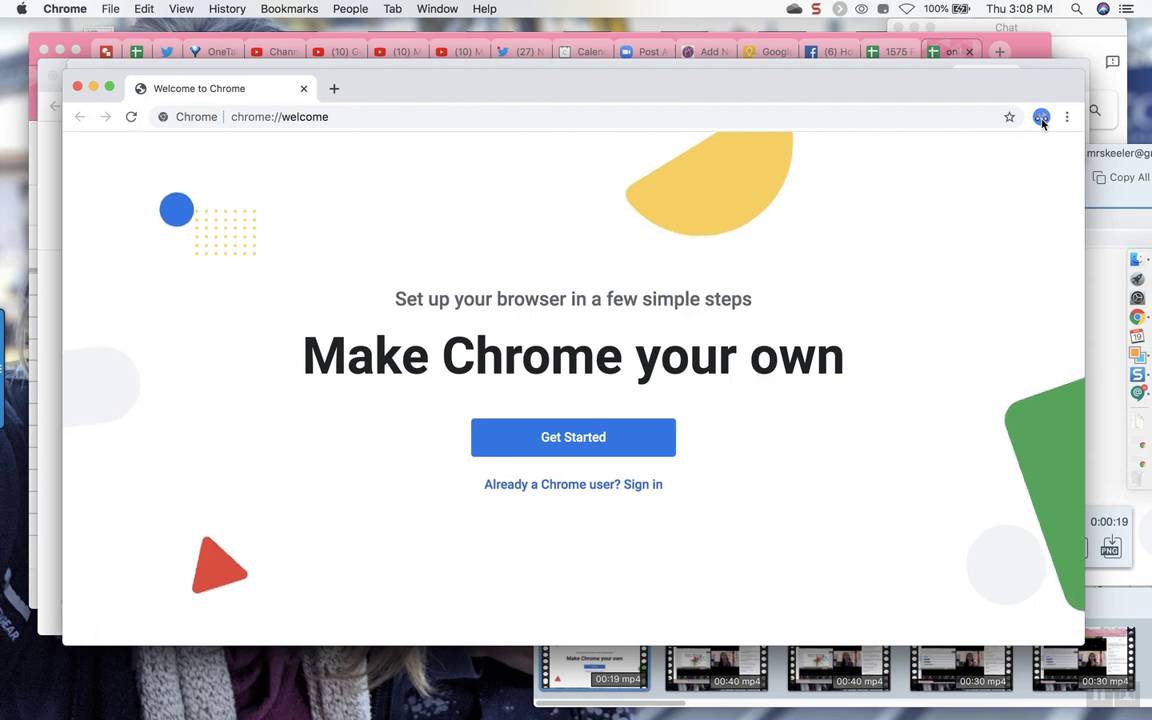
# Step: Open the profile menu and scroll the people list to reach Add person
pyautogui.click(1044, 117)
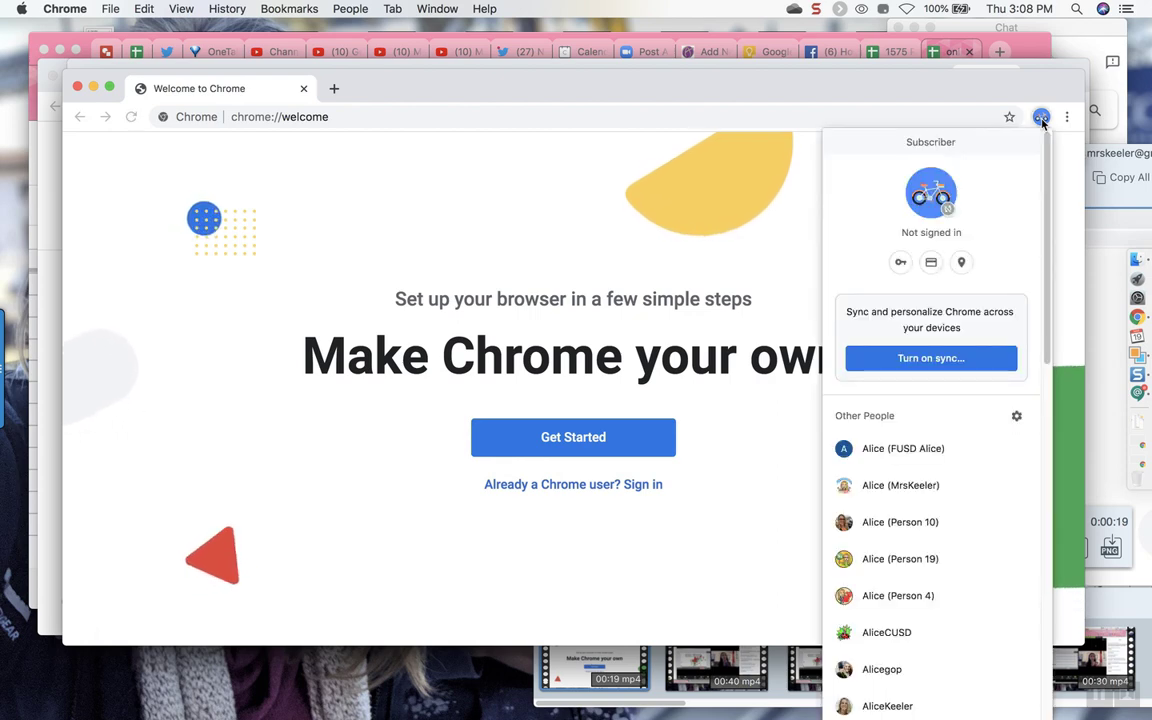
pyautogui.scroll(-3)
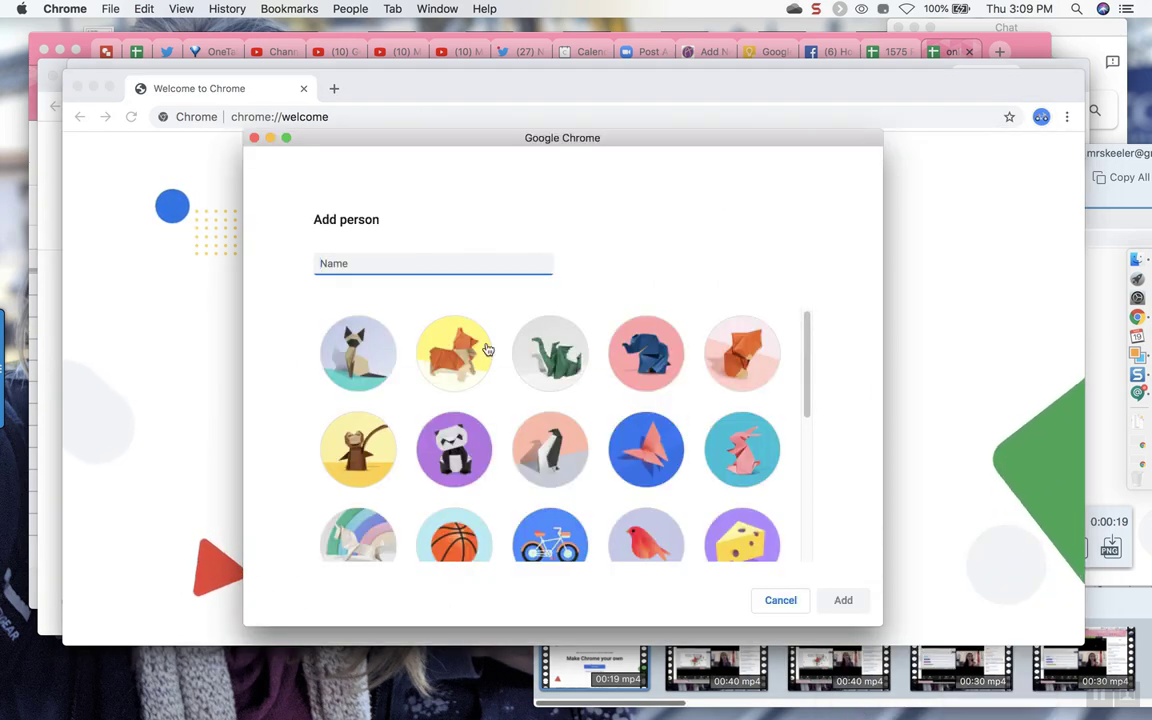
# Step: Add a profile named 'alice' with the cheese avatar
pyautogui.write('alice')
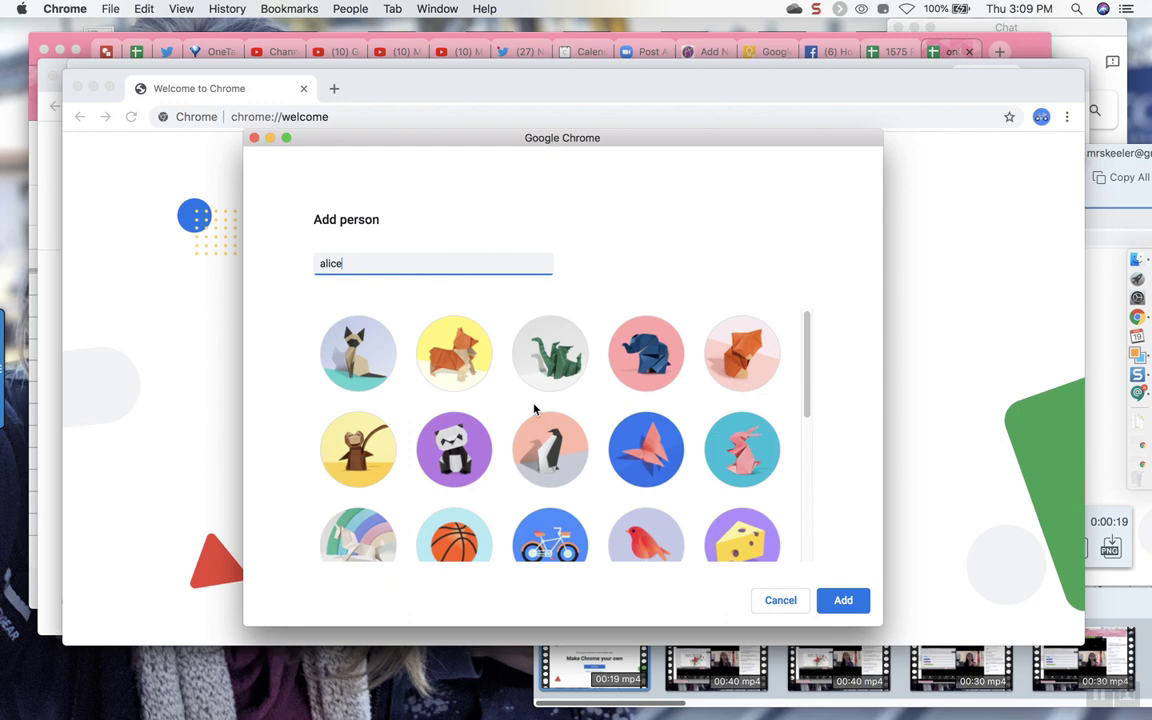
pyautogui.click(842, 600)
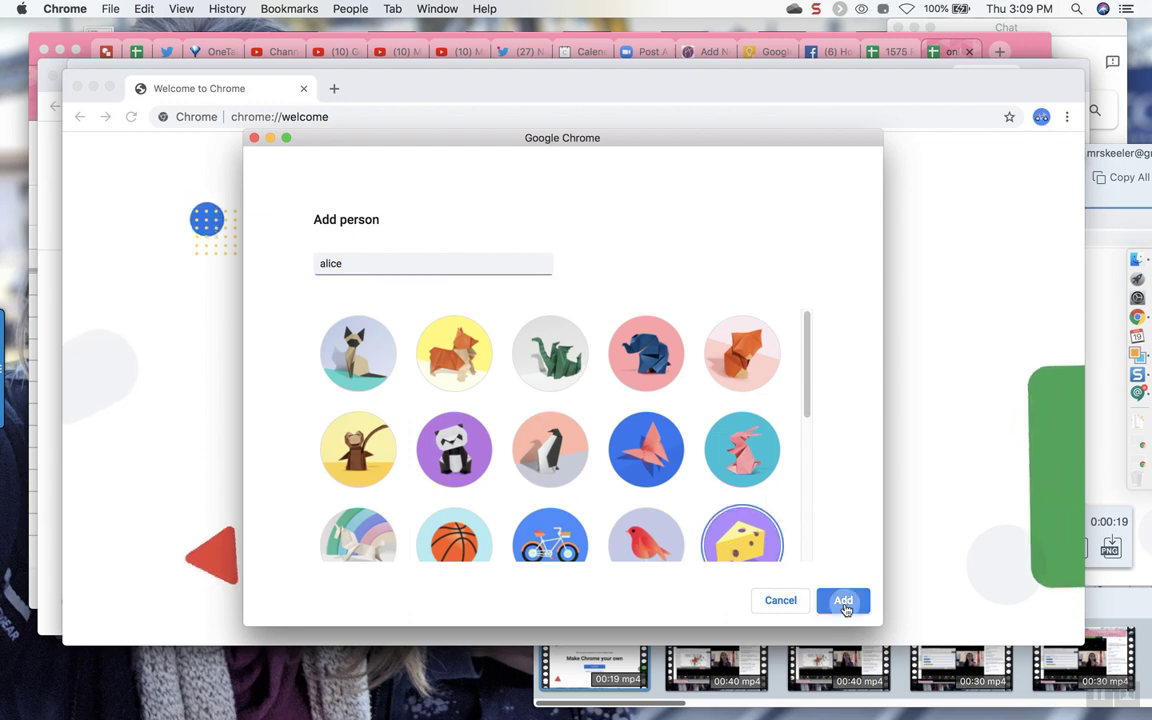
pyautogui.click(842, 600)
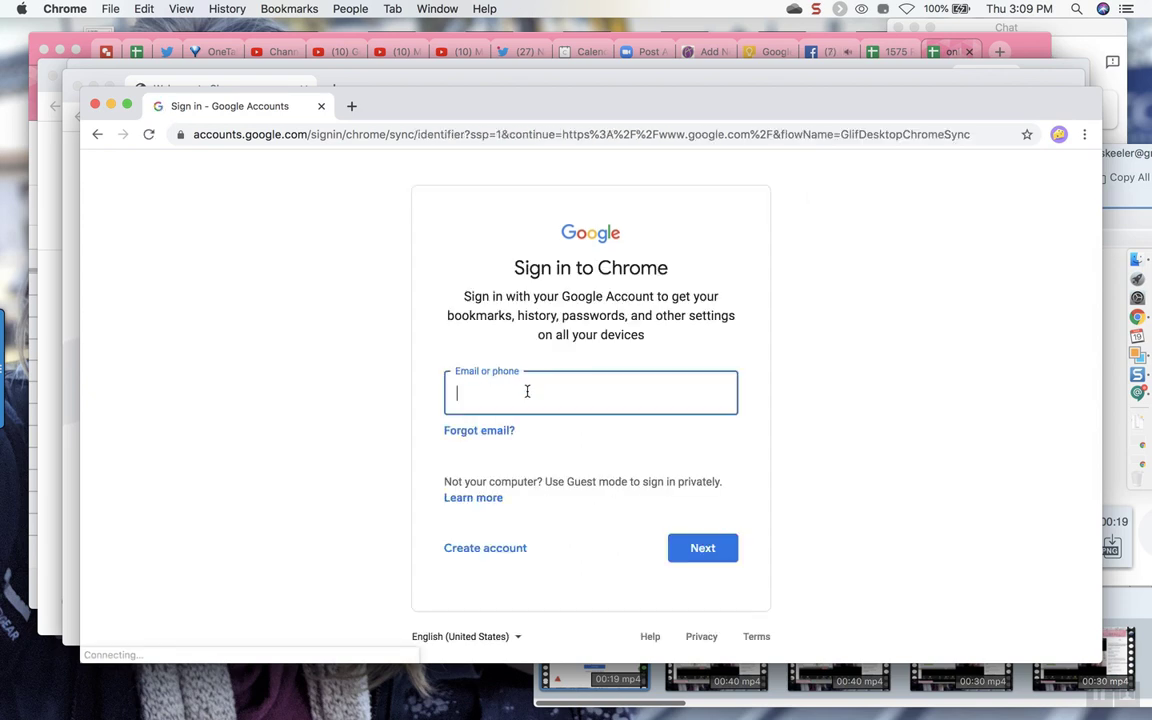
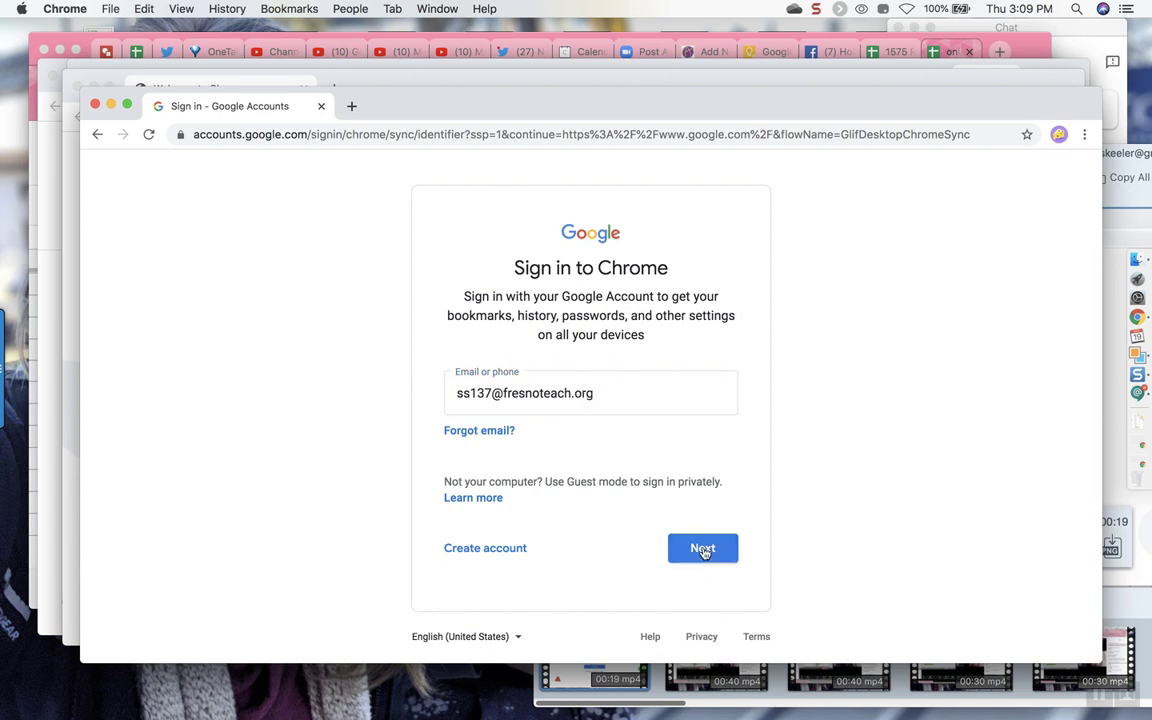
# Step: Sign in with the school account ss13 and its password, then accept the terms
pyautogui.click(703, 548)
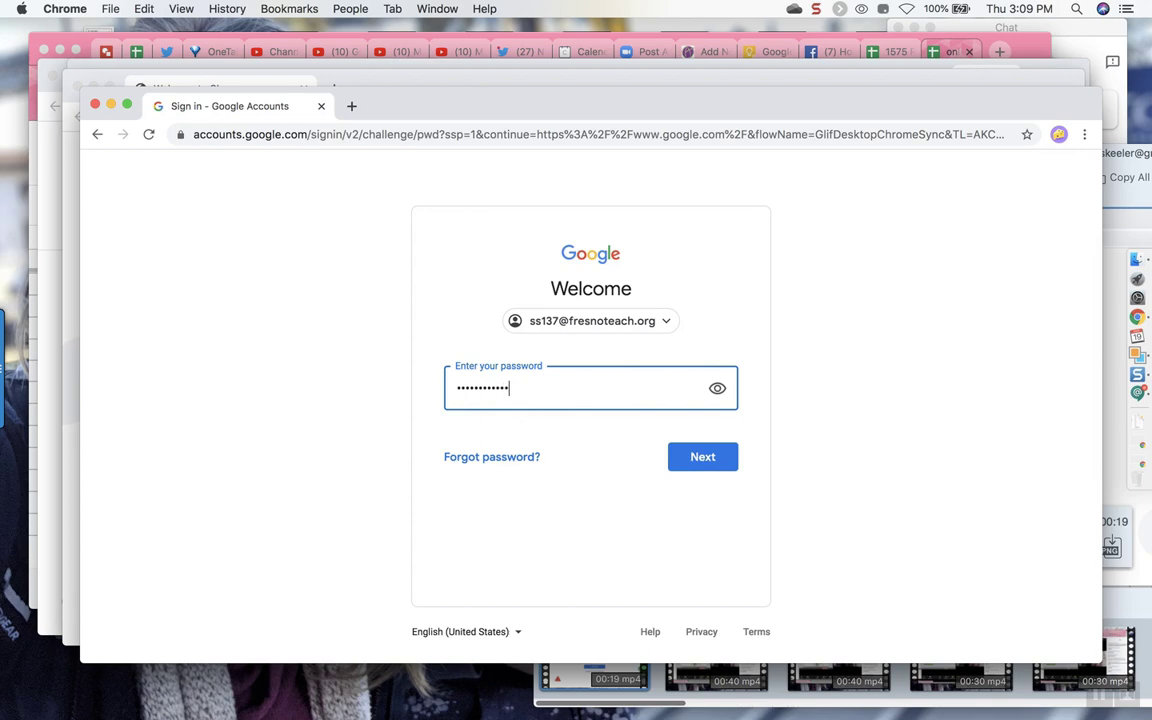
pyautogui.click(702, 456)
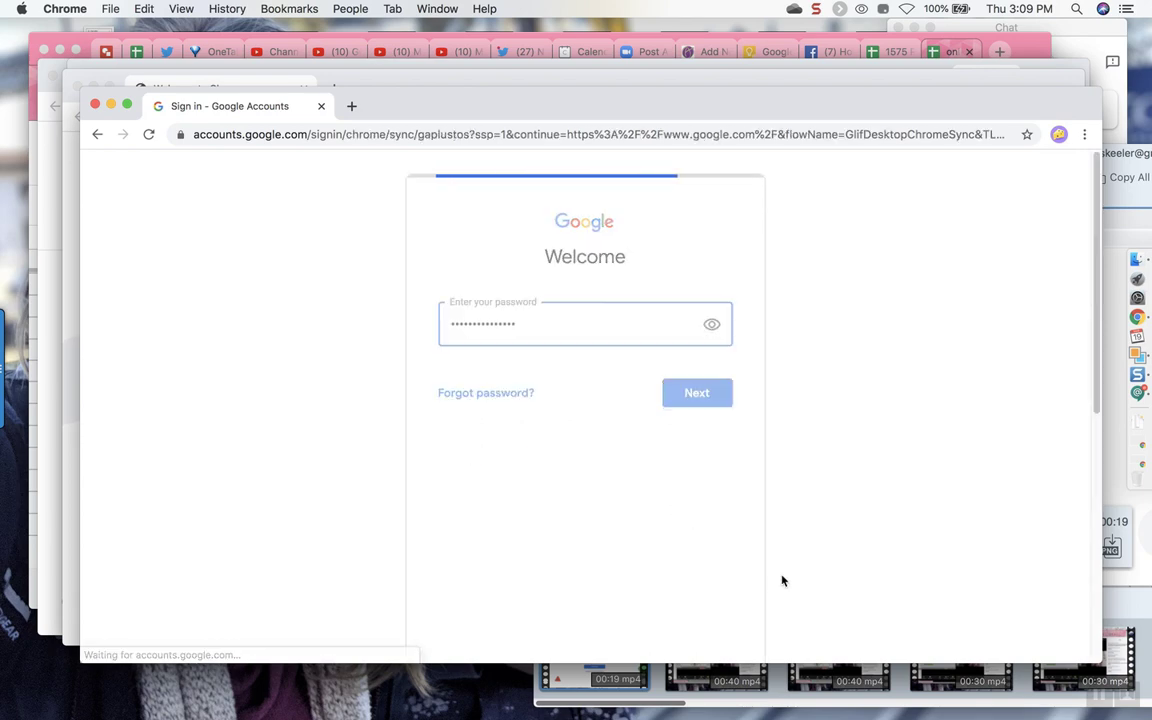
pyautogui.click(697, 392)
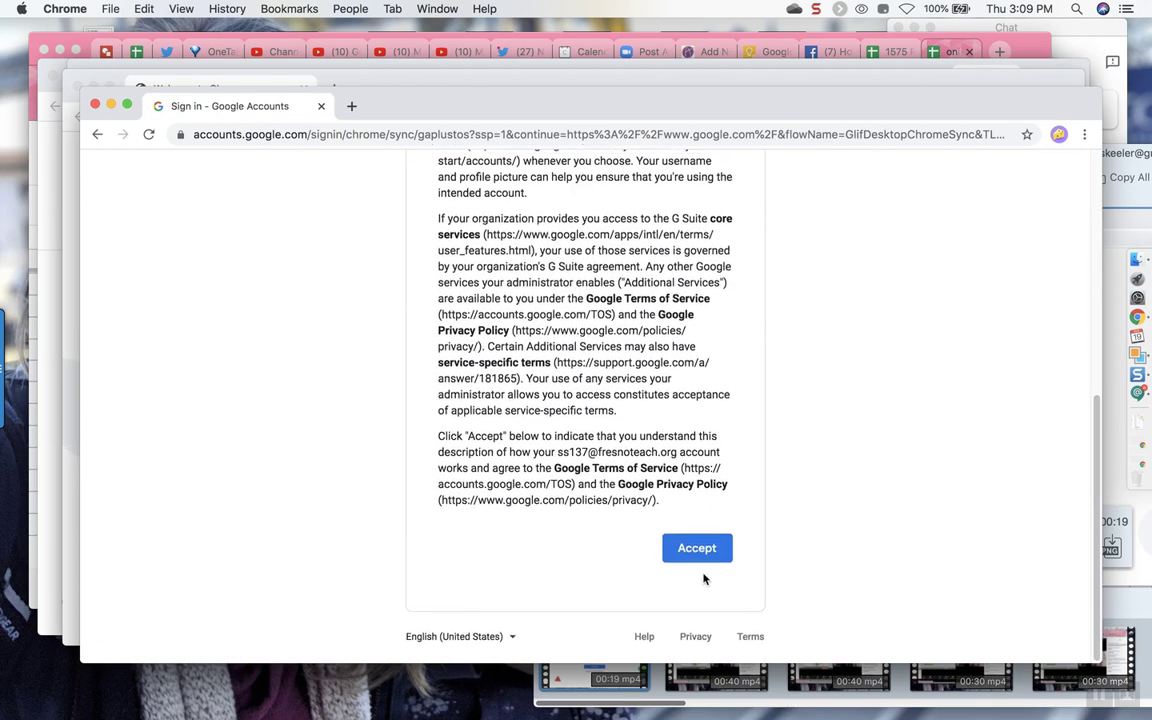
pyautogui.click(696, 547)
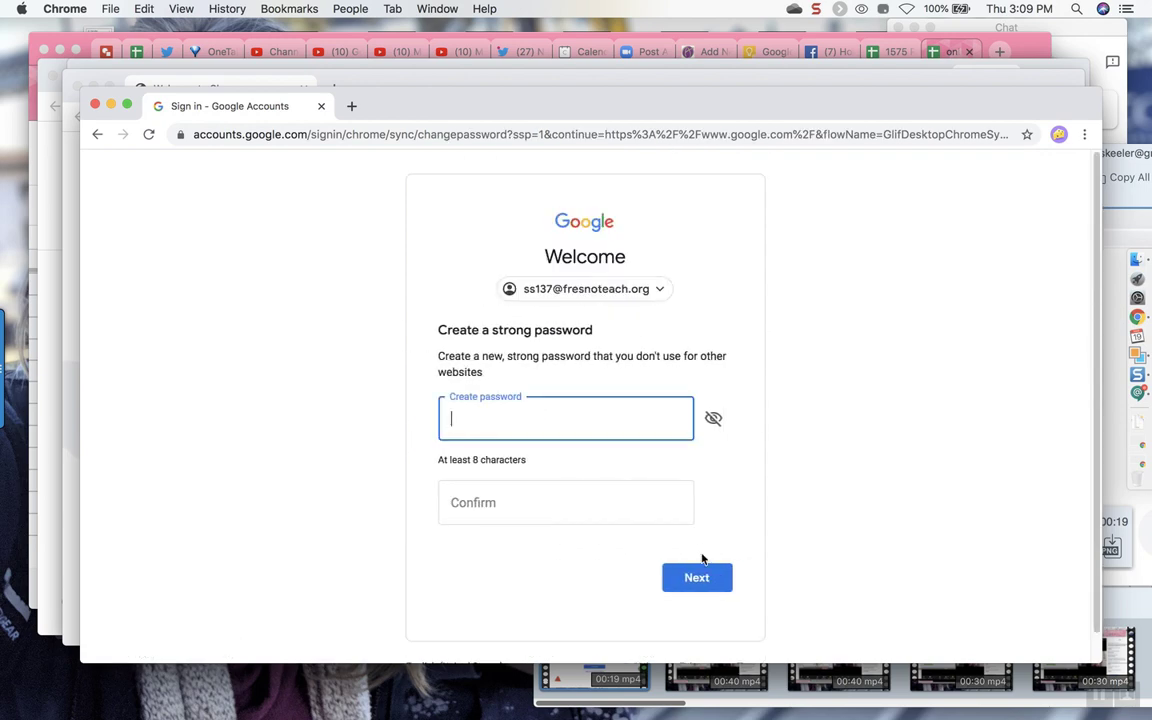
pyautogui.moveTo(656, 559)
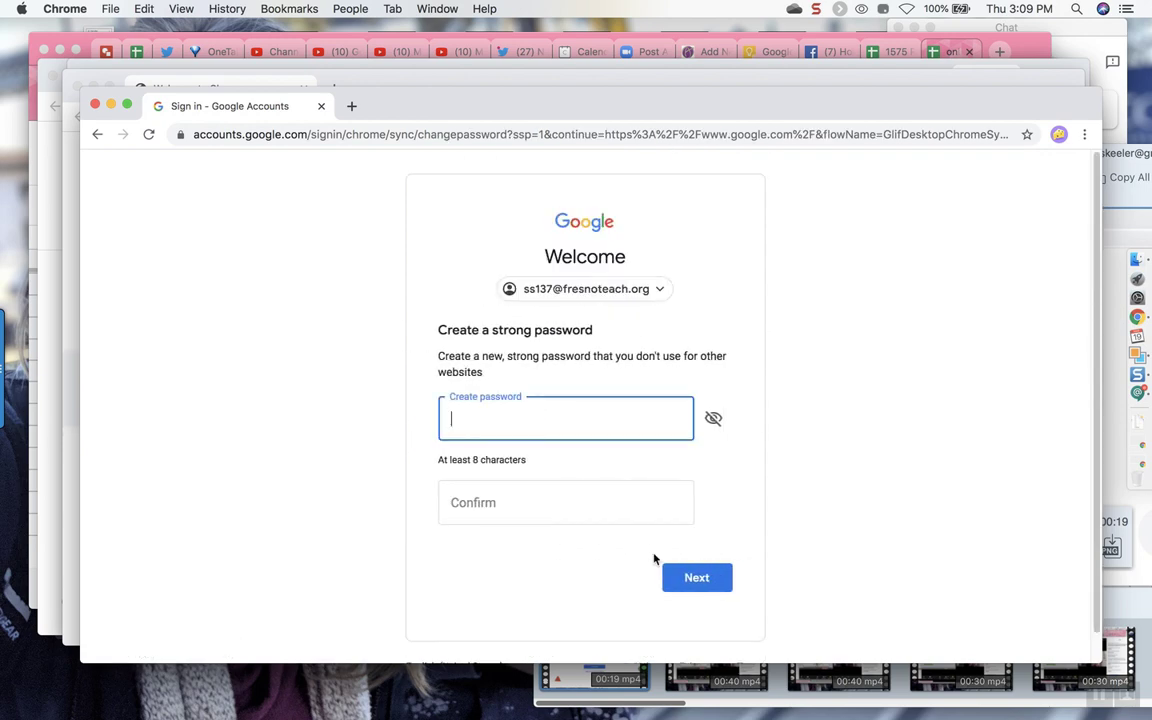
pyautogui.moveTo(640, 557)
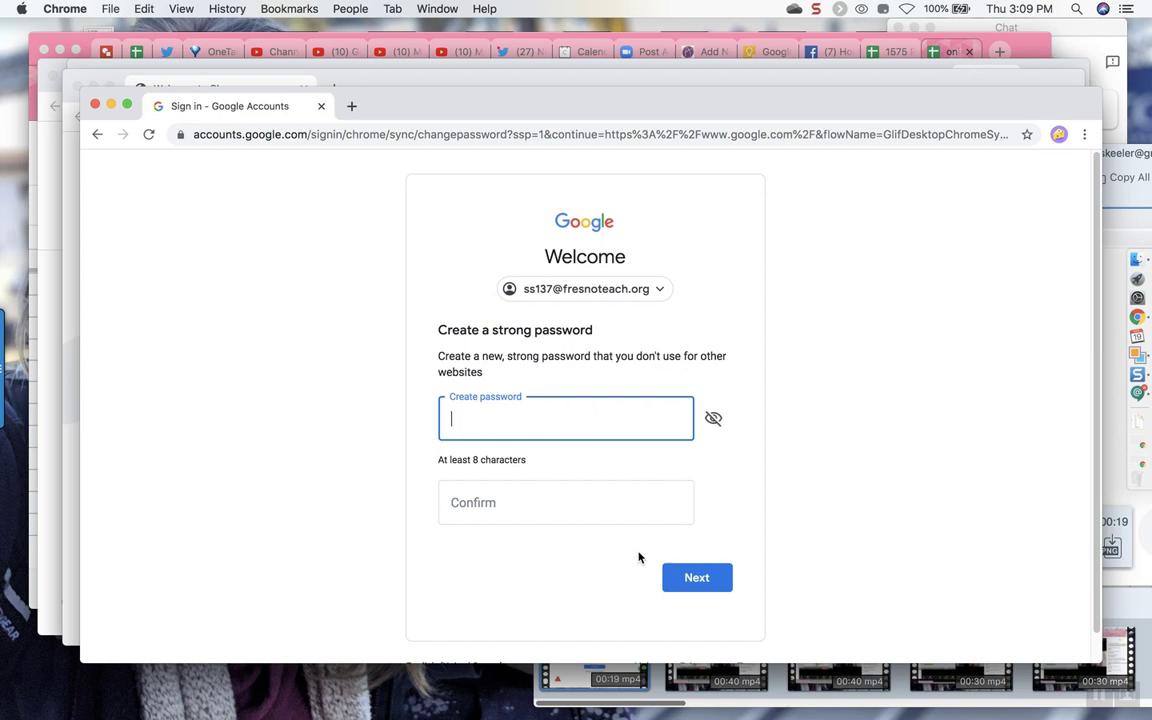
# Step: Create and confirm the new account password
pyautogui.write('password')
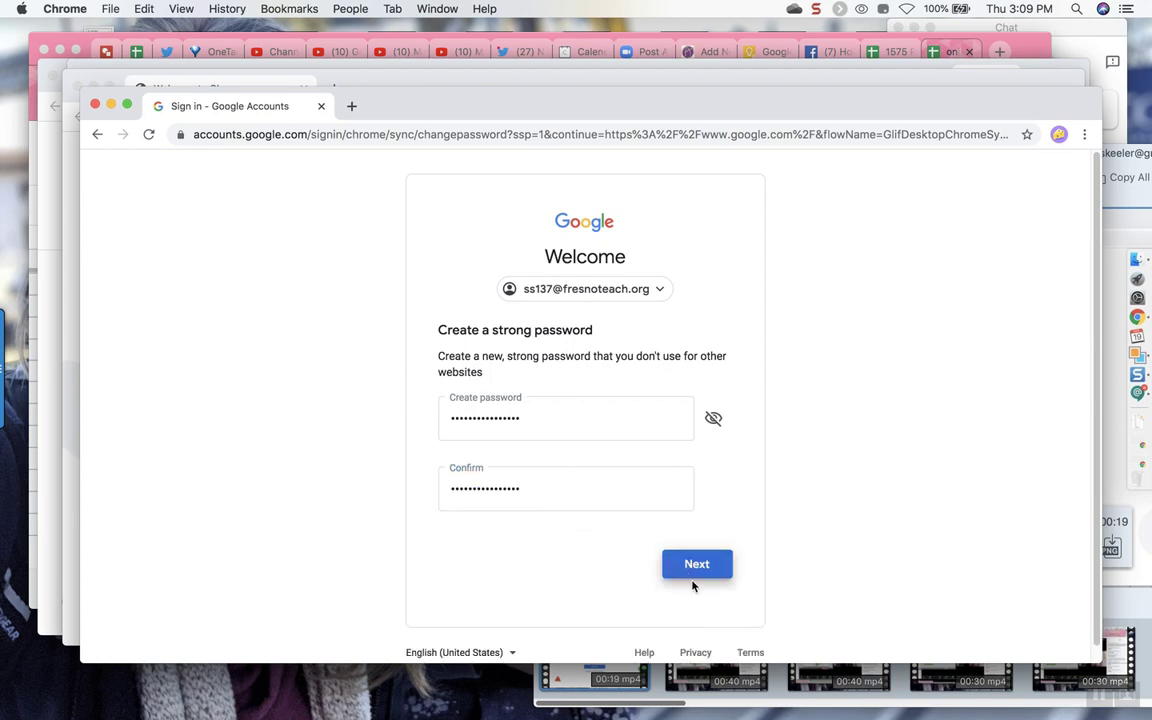
pyautogui.click(697, 563)
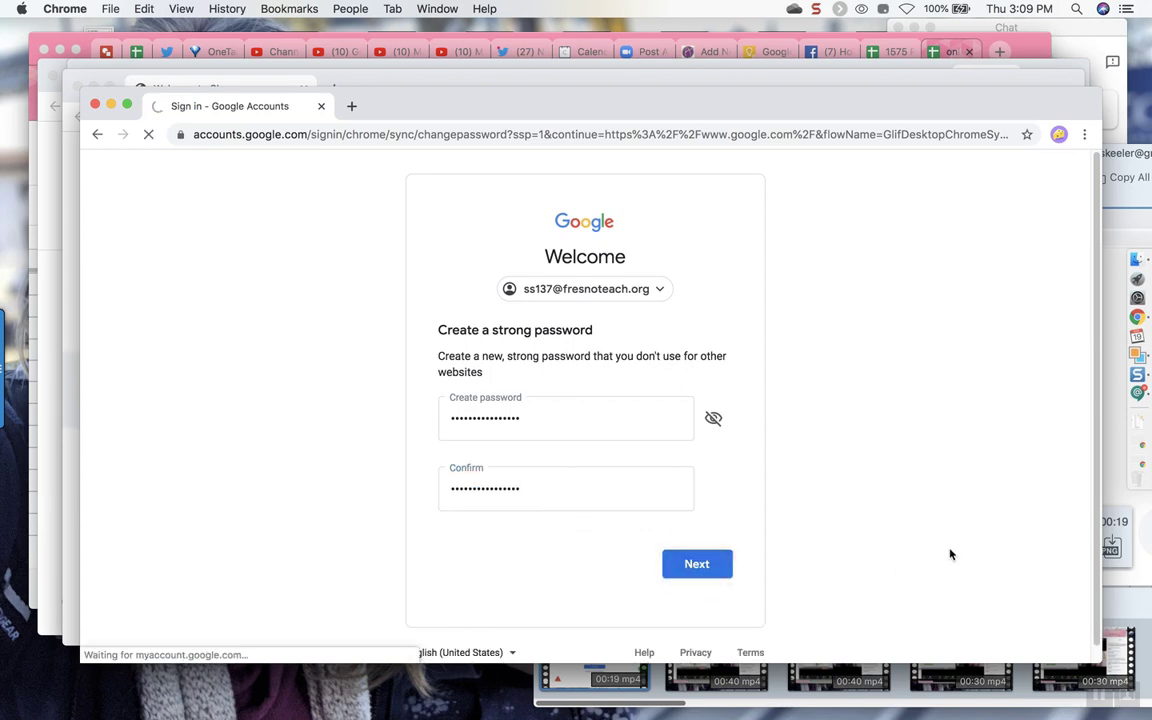
pyautogui.click(697, 563)
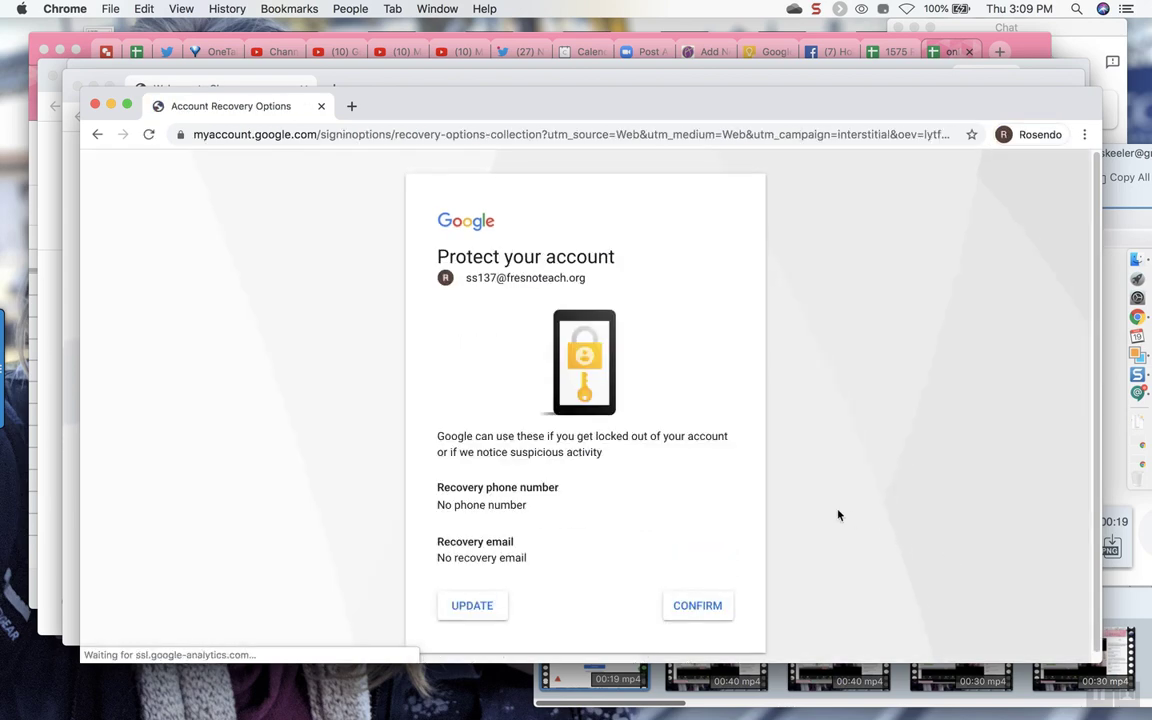
# Step: Confirm the recovery options and link the Chrome data to the school account
pyautogui.click(698, 605)
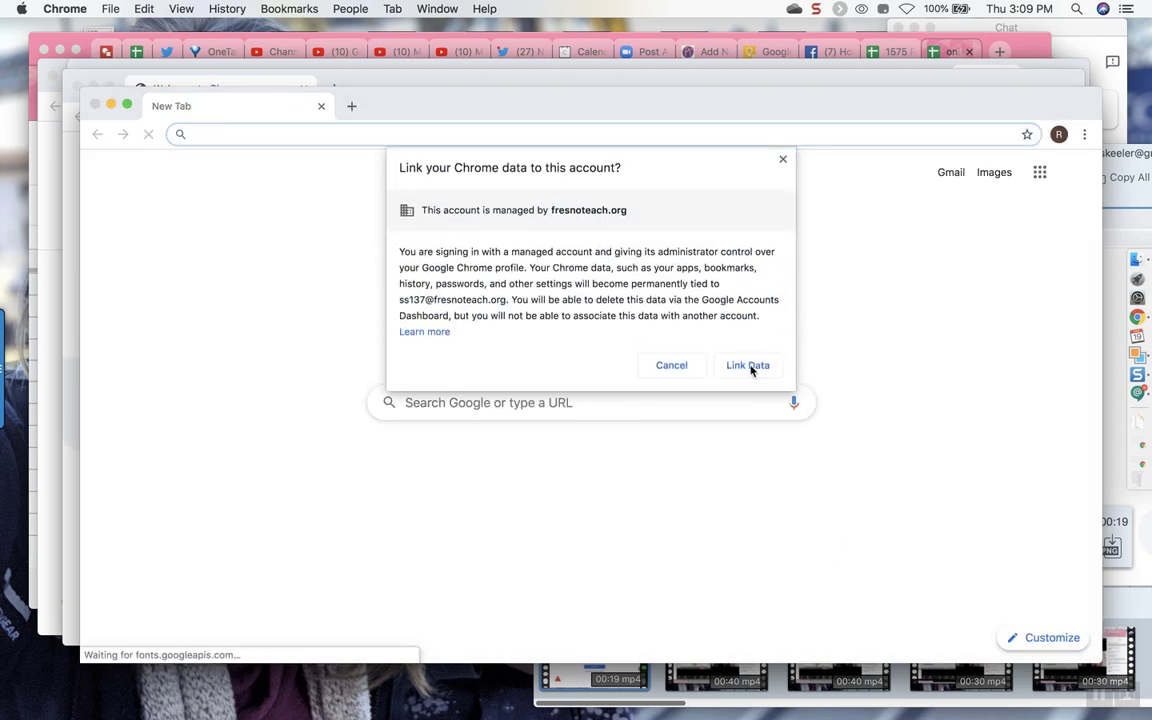
pyautogui.click(747, 365)
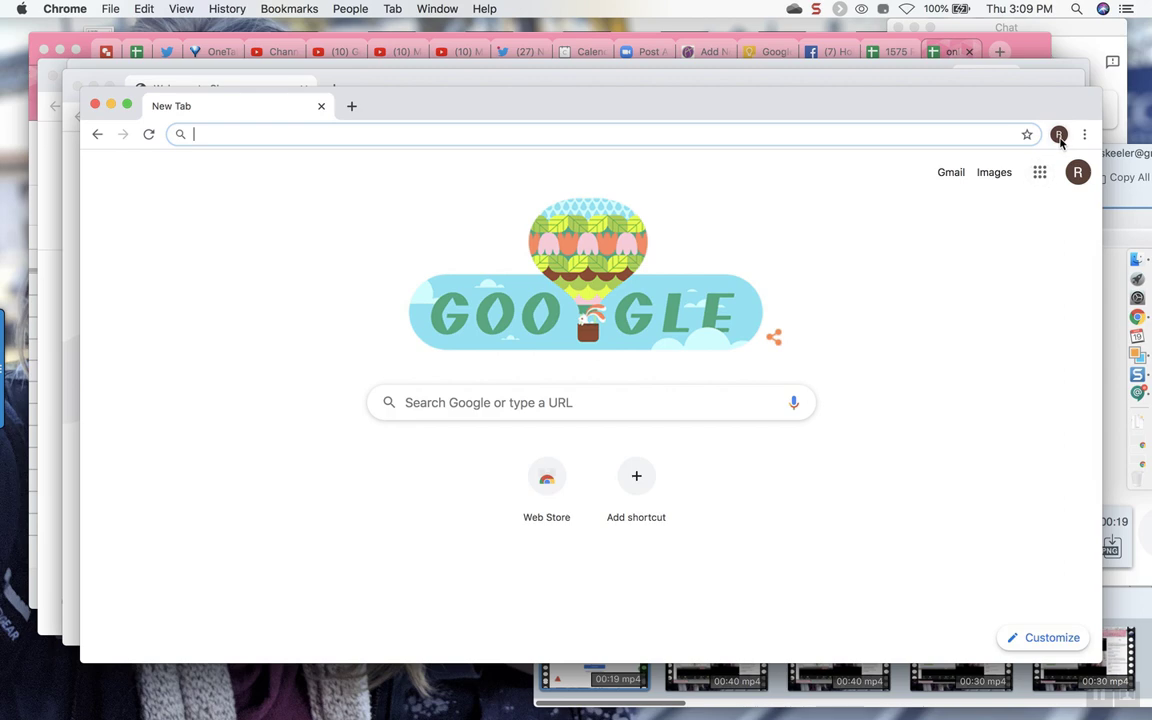
# Step: Open alice's profile menu to verify sync is on for the school account
pyautogui.click(1067, 134)
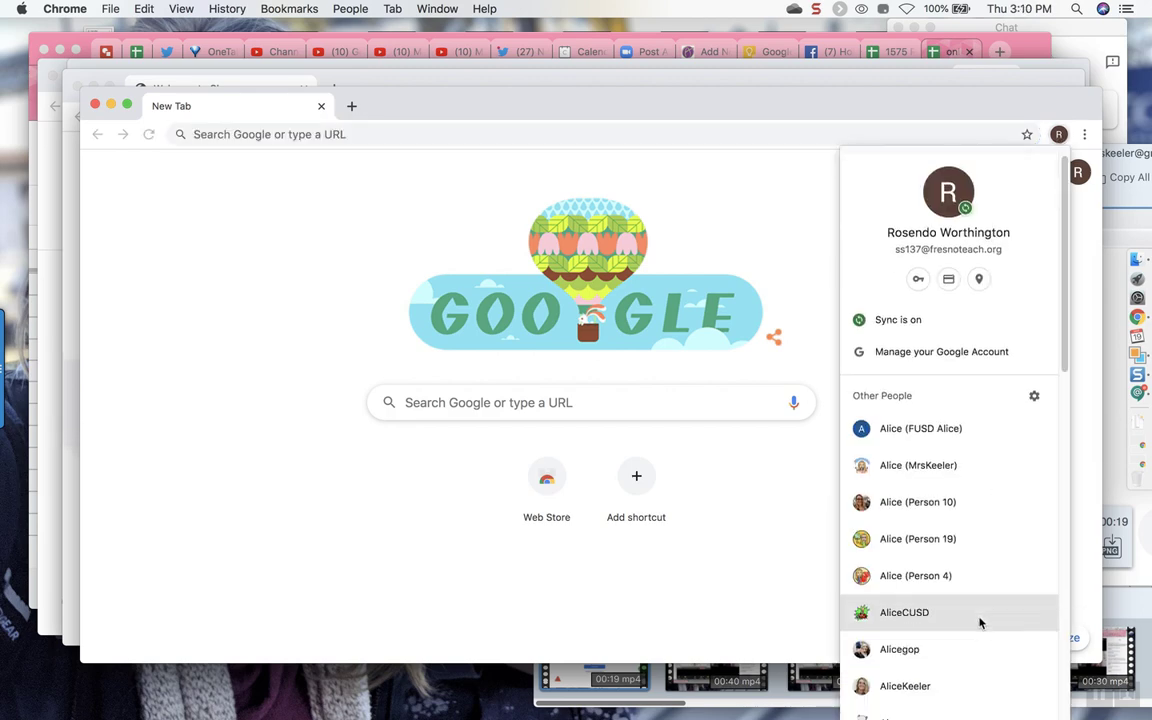
pyautogui.scroll(-3)
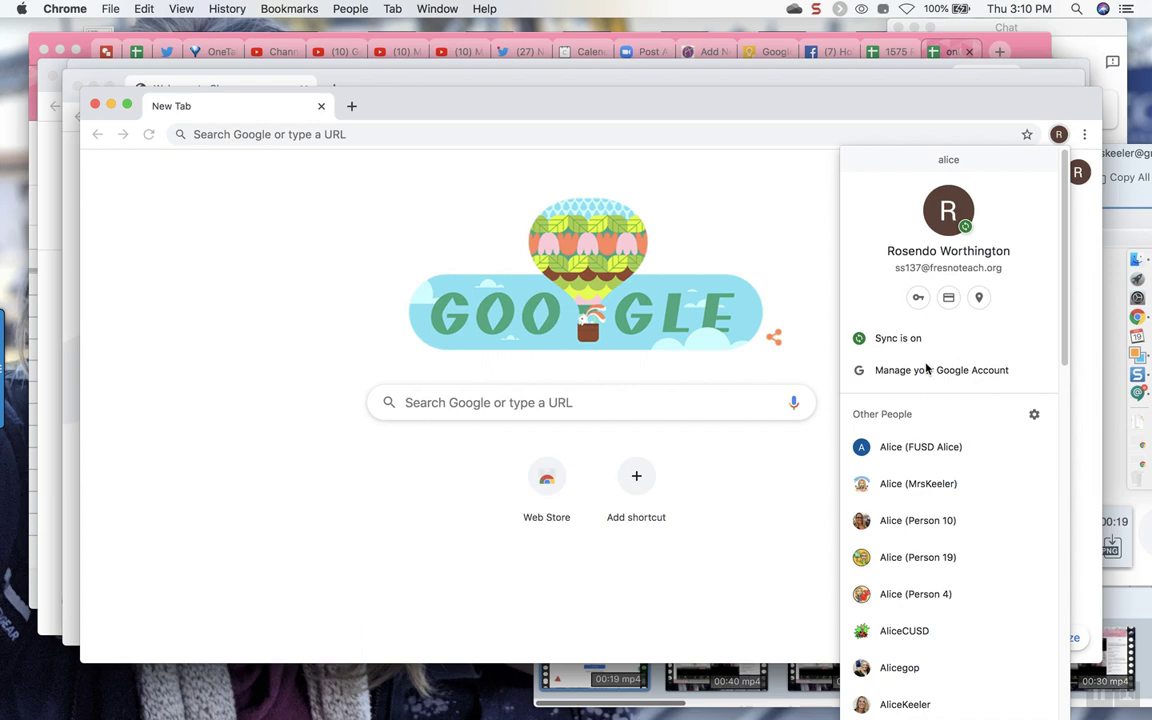
pyautogui.moveTo(898, 352)
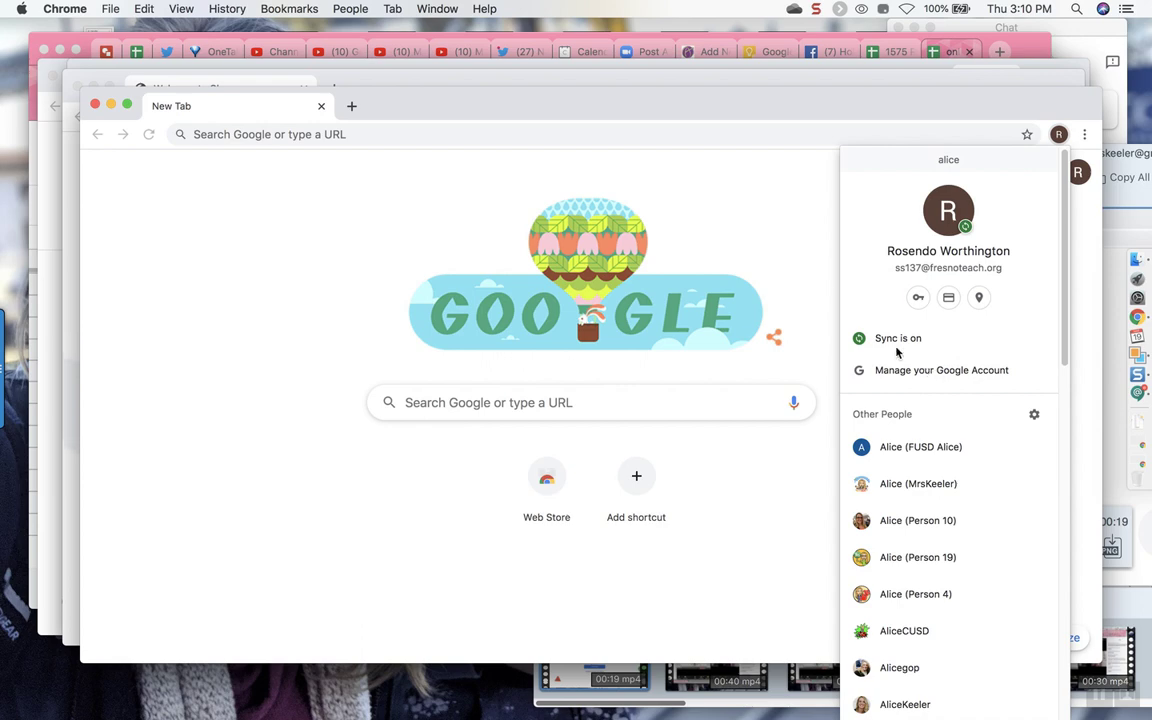